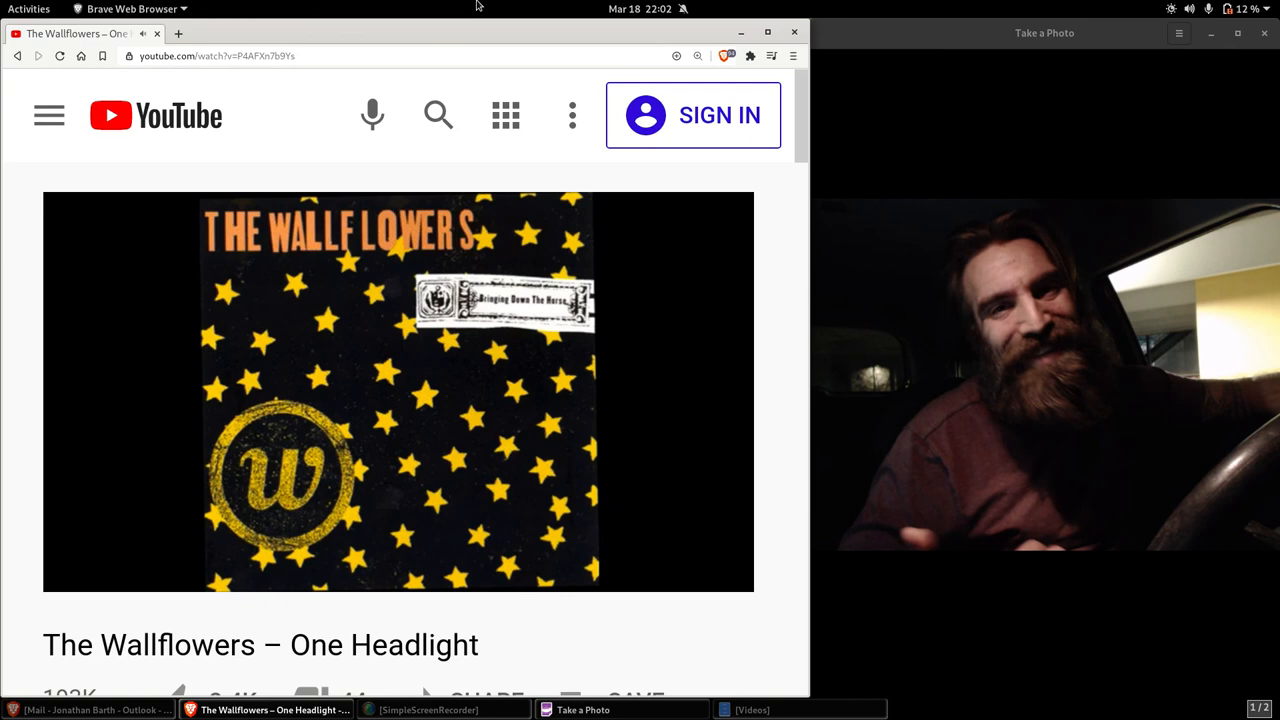
# Step: Bring up the SimpleScreenRecorder window with its Pause, Cancel and Save recording controls
pyautogui.click(426, 708)
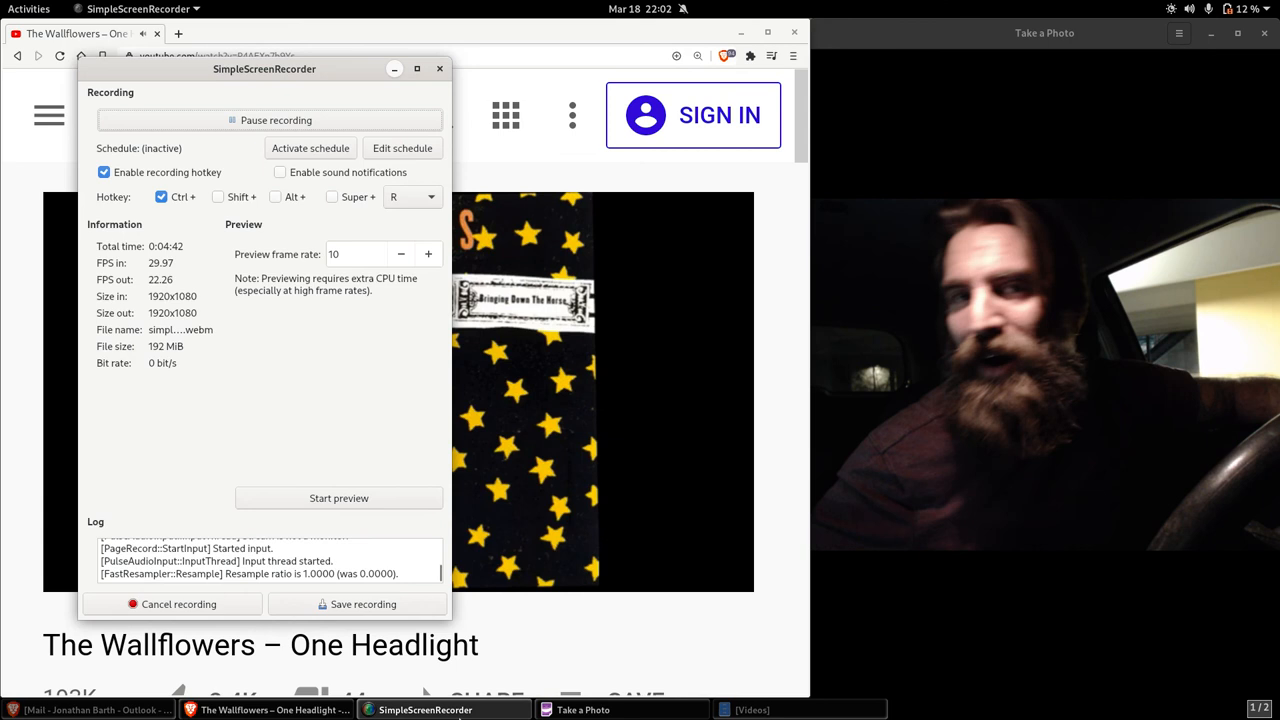